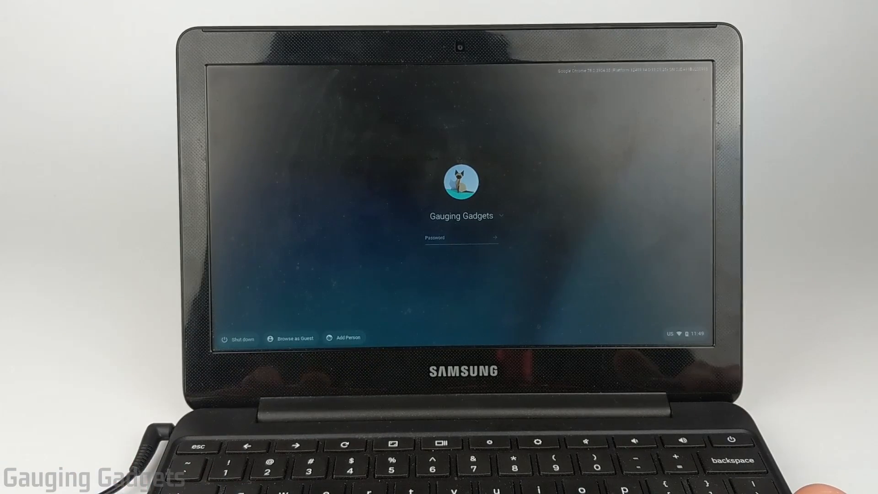
# - Confirm turning OS verification off so the Chromebook reboots with verification disabled
pyautogui.click(460, 237)
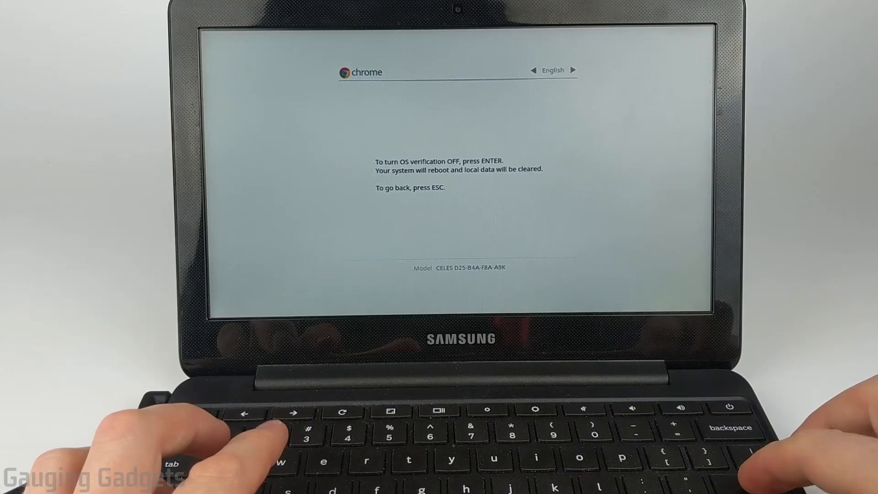
pyautogui.press('enter')
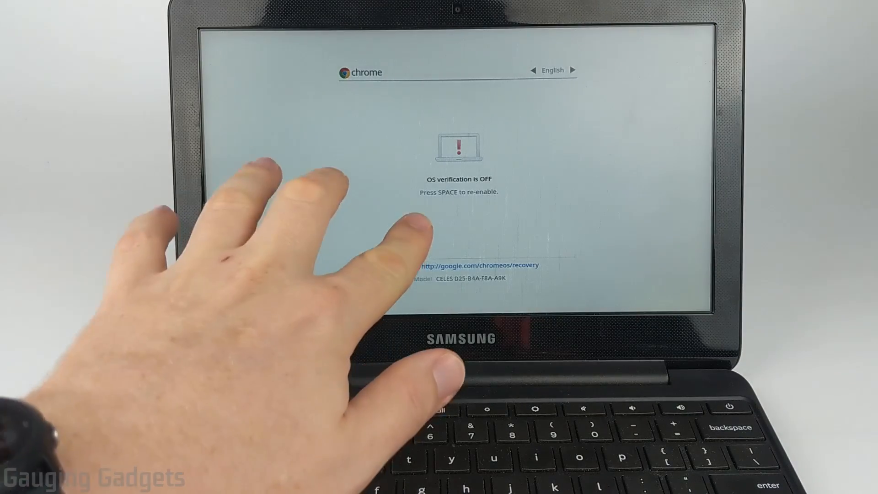